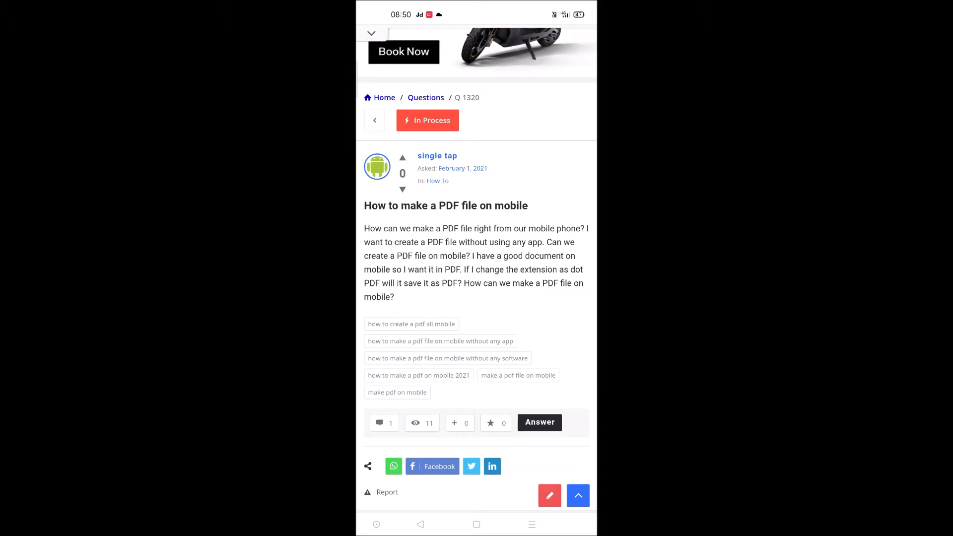
- Navigate from the question page to the techanswered.com home page via the address-bar suggestion
scroll("down", 3)
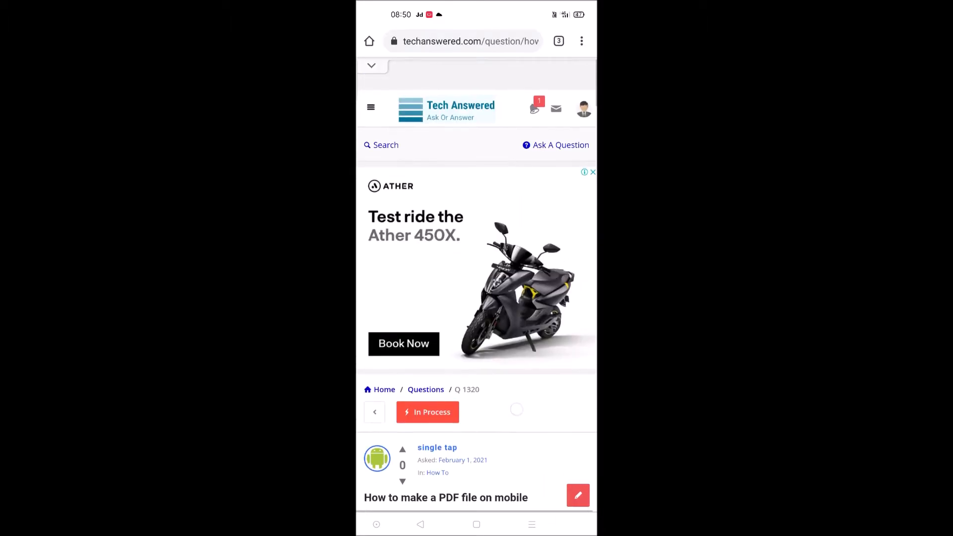
left_click(471, 41)
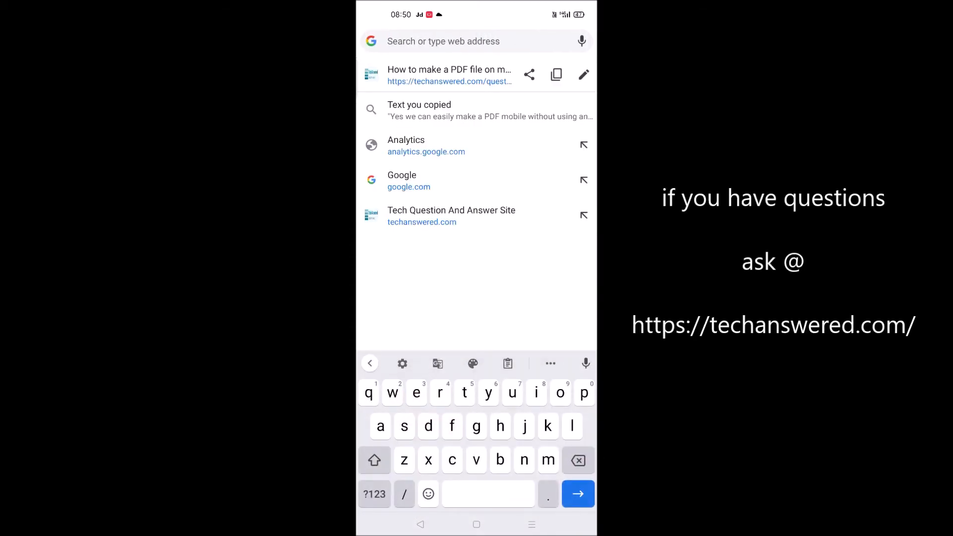
left_click(450, 216)
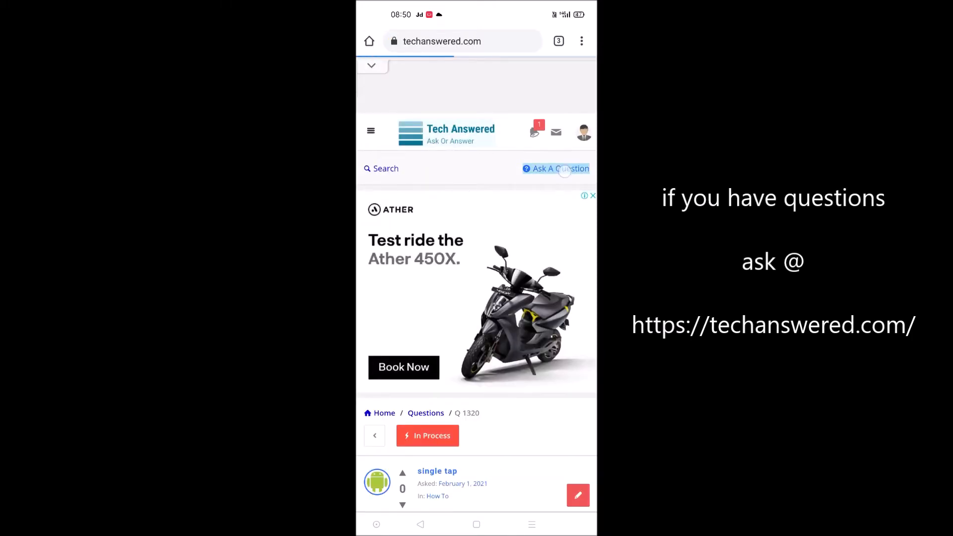
left_click(555, 169)
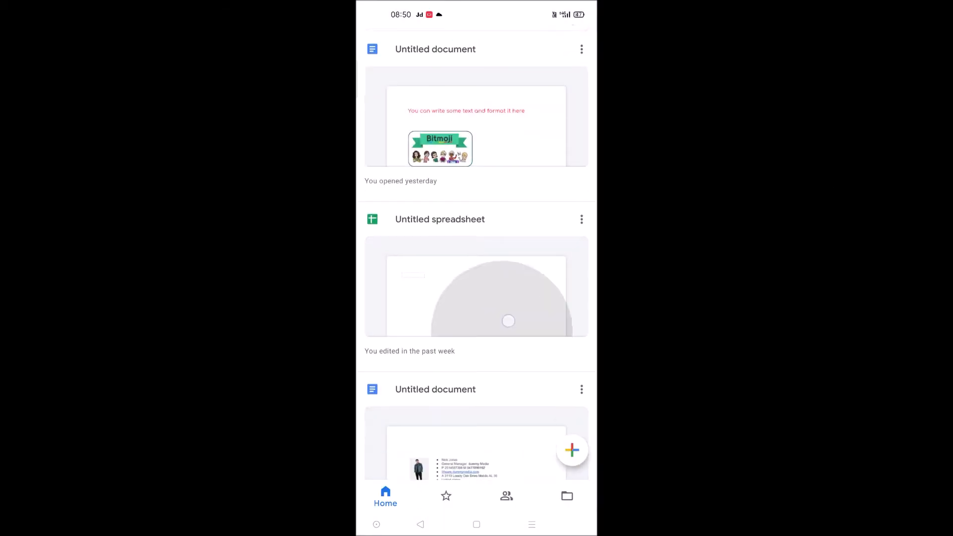
- Open the Untitled contact-card document and cancel the Save As format chooser to keep editing
scroll("down", 3)
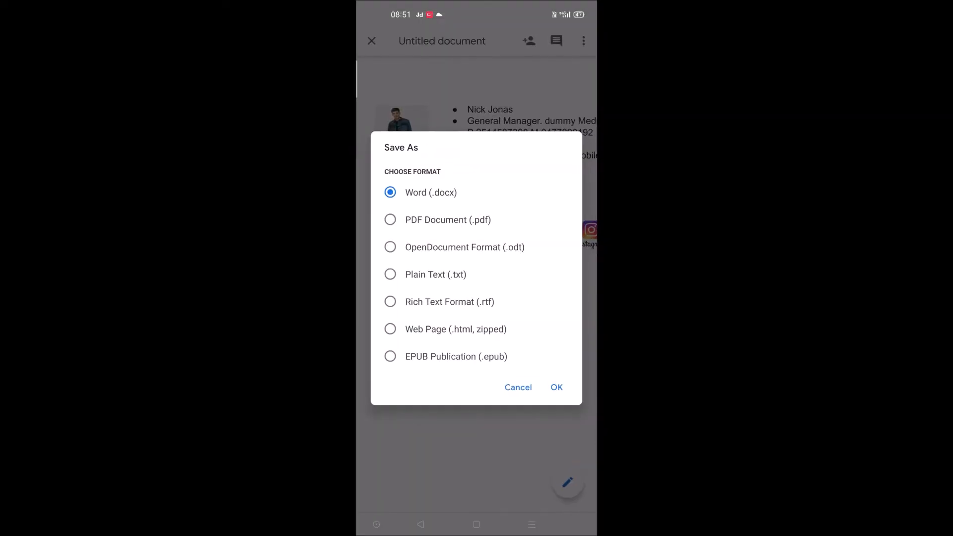
left_click(518, 388)
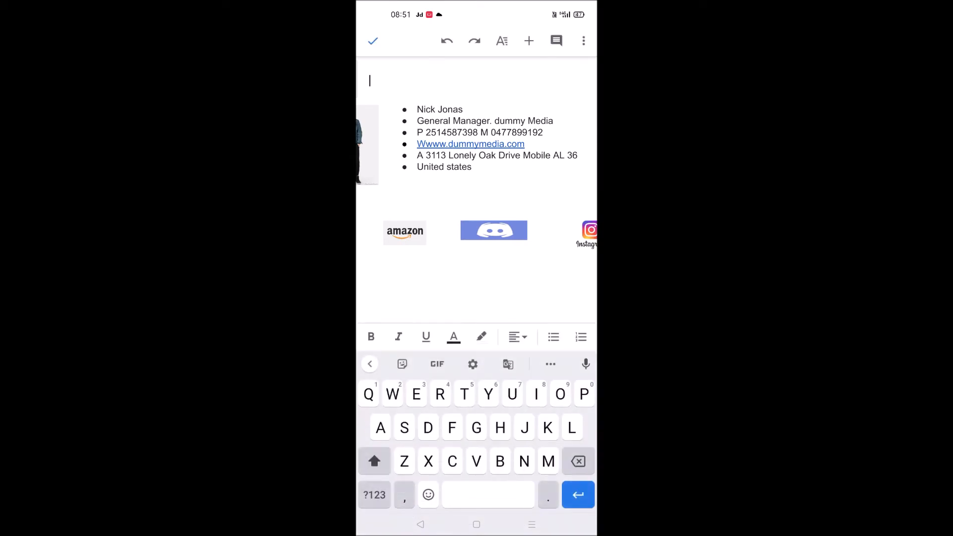
- Add the line 'This is a word document..' below the logos and commit the edit
type("Thi")
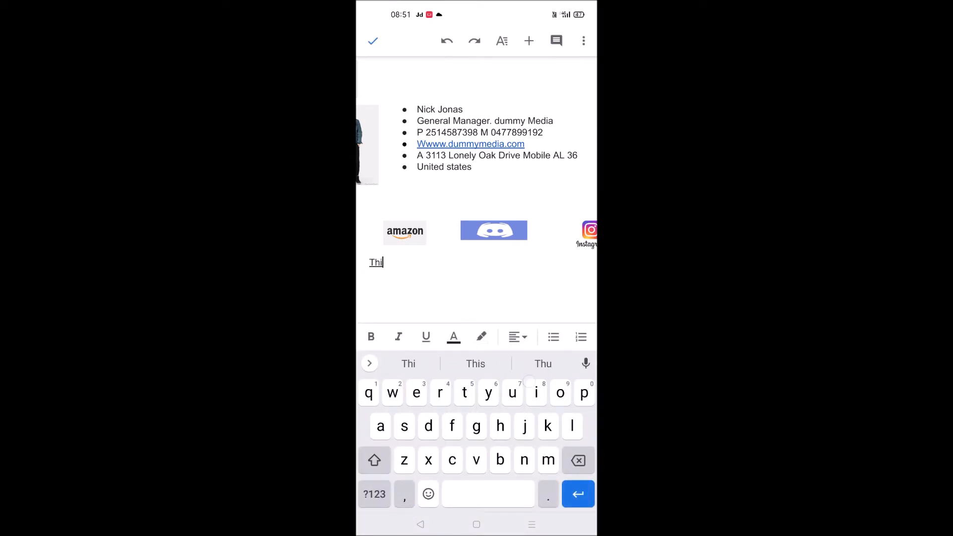
type("s is a word document")
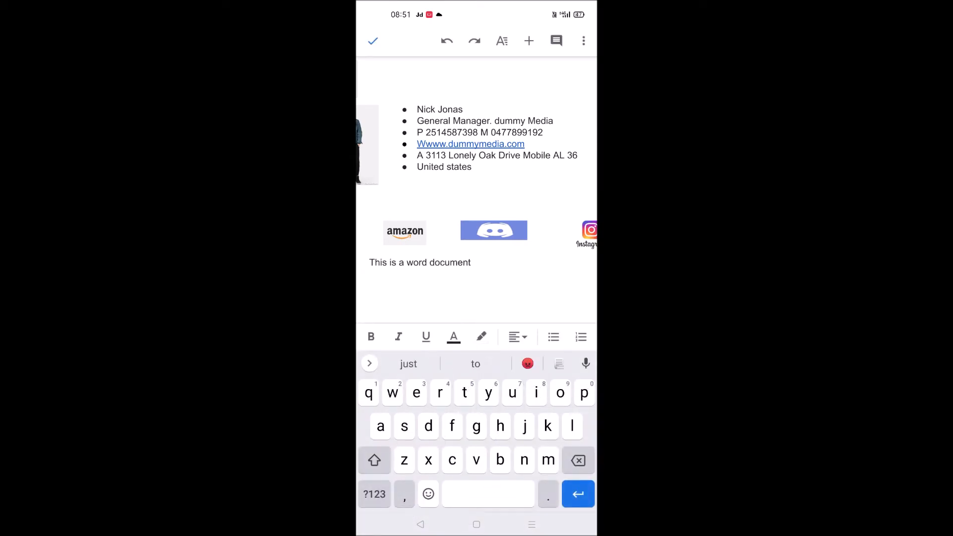
type("..")
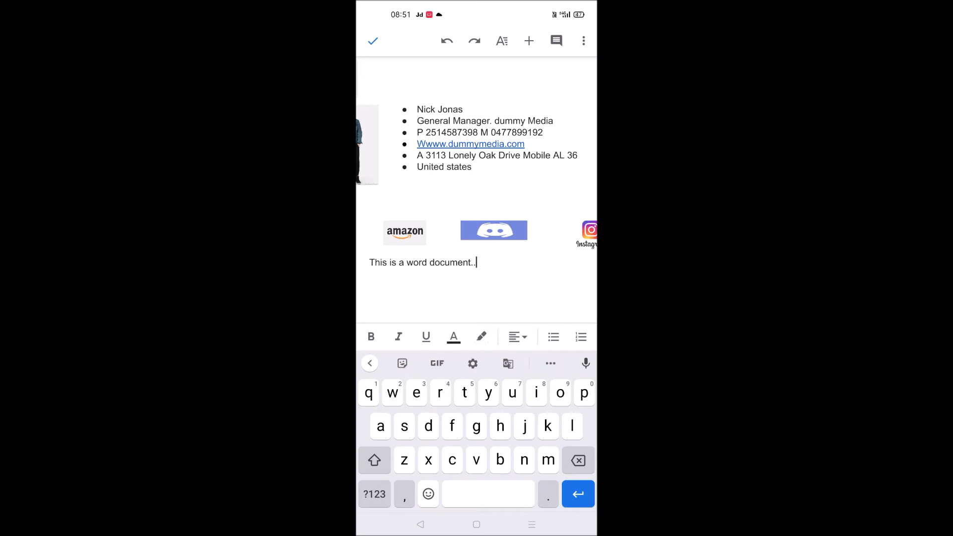
left_click(372, 41)
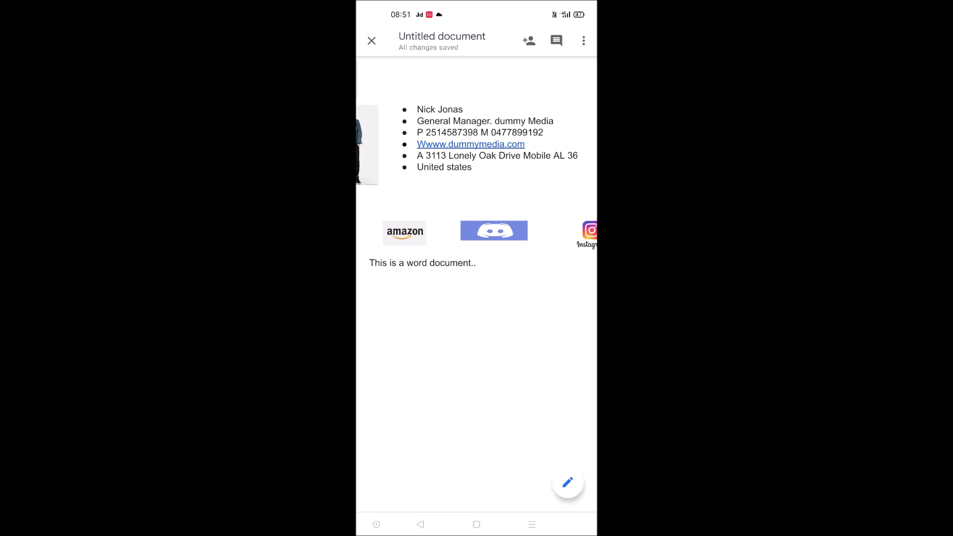
- Reach the Save As format chooser through Share & export in the document menu
left_click(582, 41)
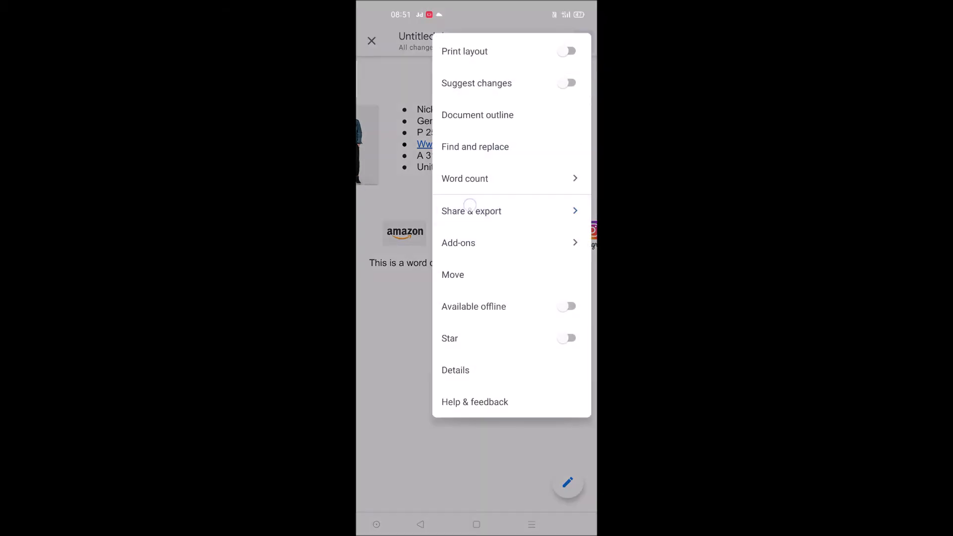
left_click(471, 211)
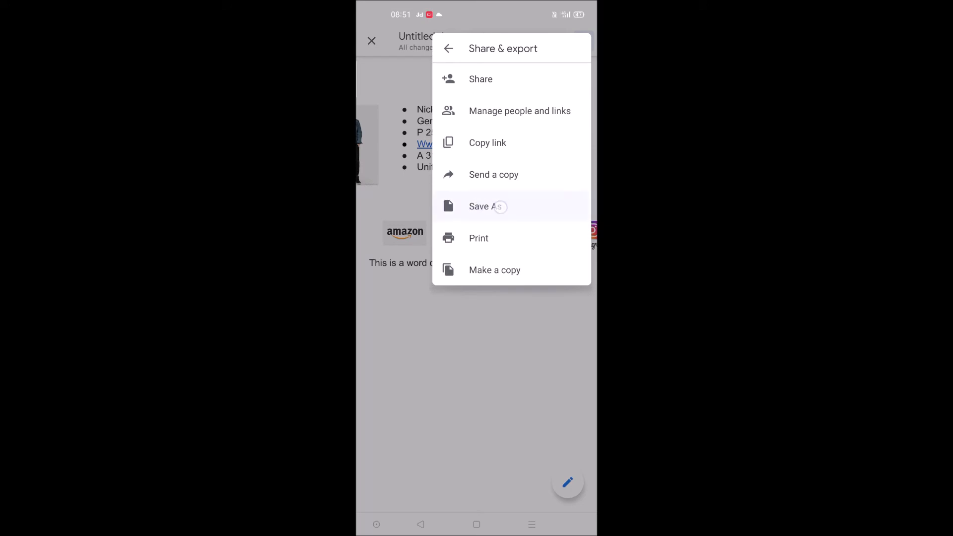
left_click(486, 207)
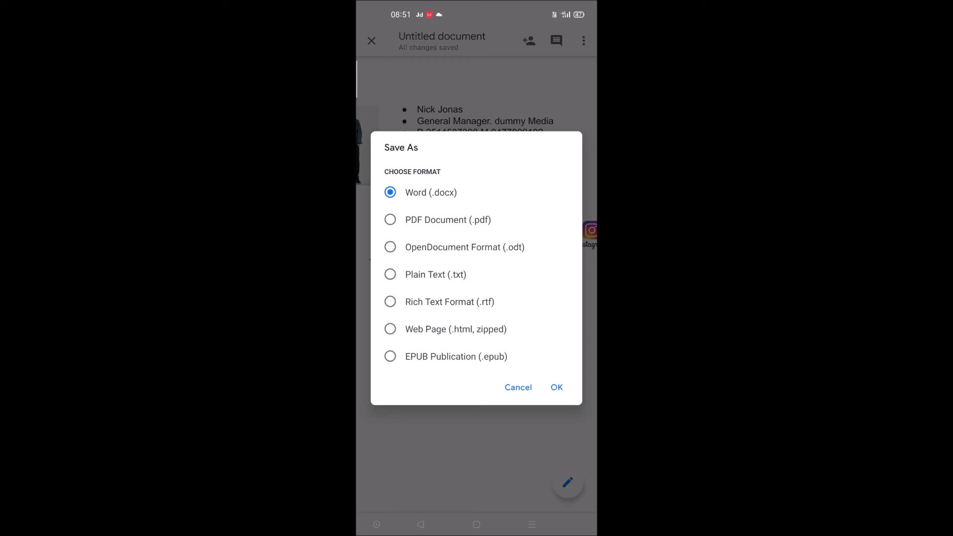
- Save the document as PDF Document (.pdf) and view the resulting PDF preview with its options menu
left_click(390, 220)
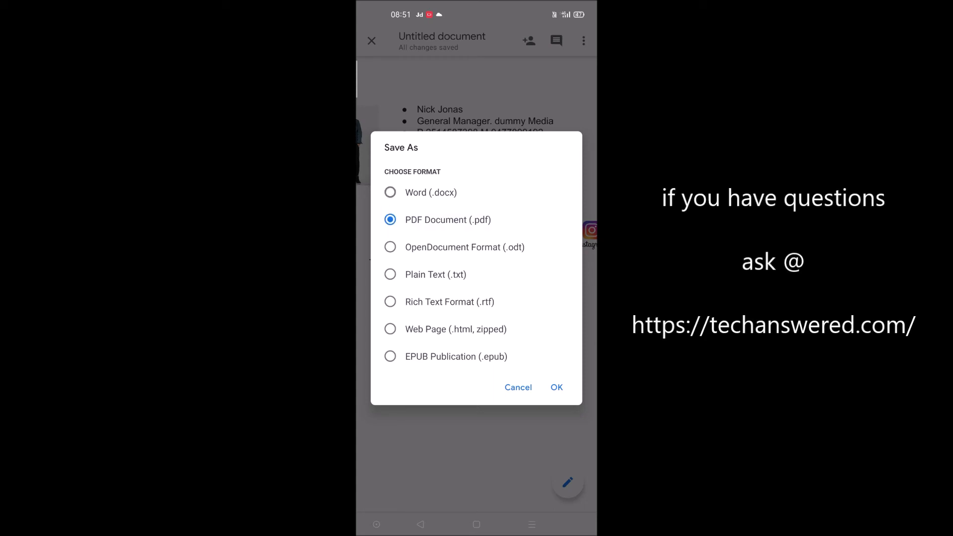
left_click(557, 387)
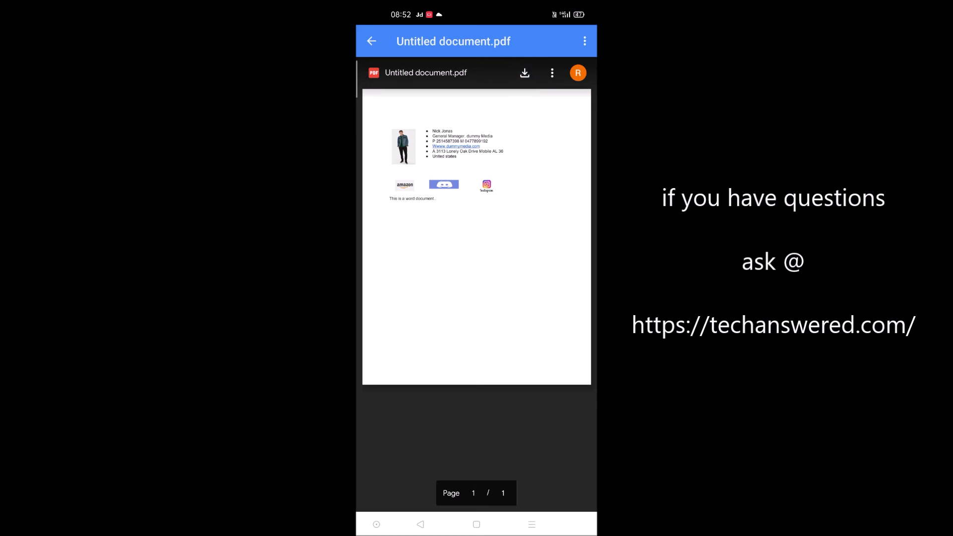
left_click(552, 73)
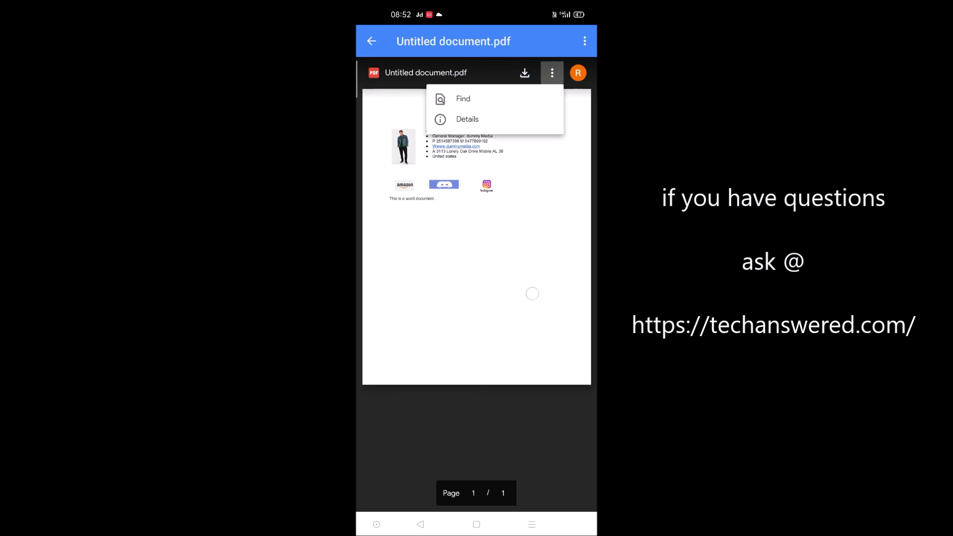